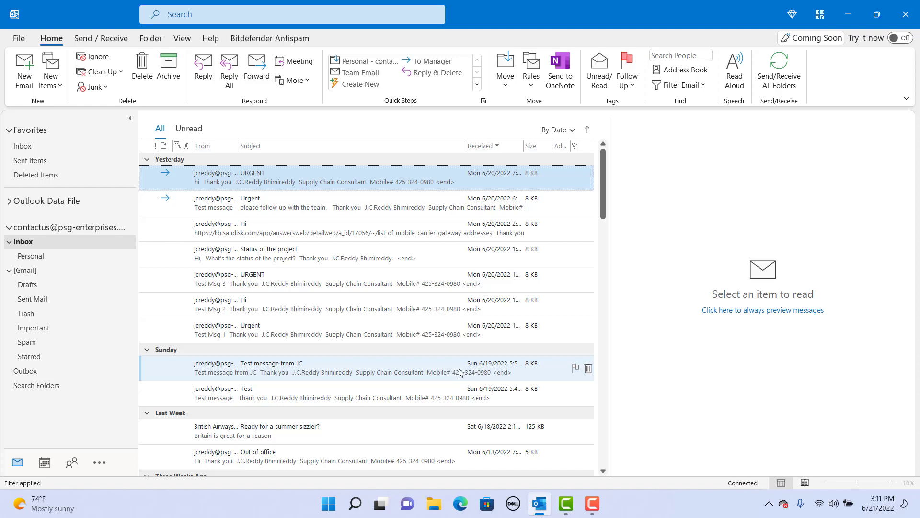
- Bring up Advanced View Settings for the inbox from the View ribbon
click(182, 39)
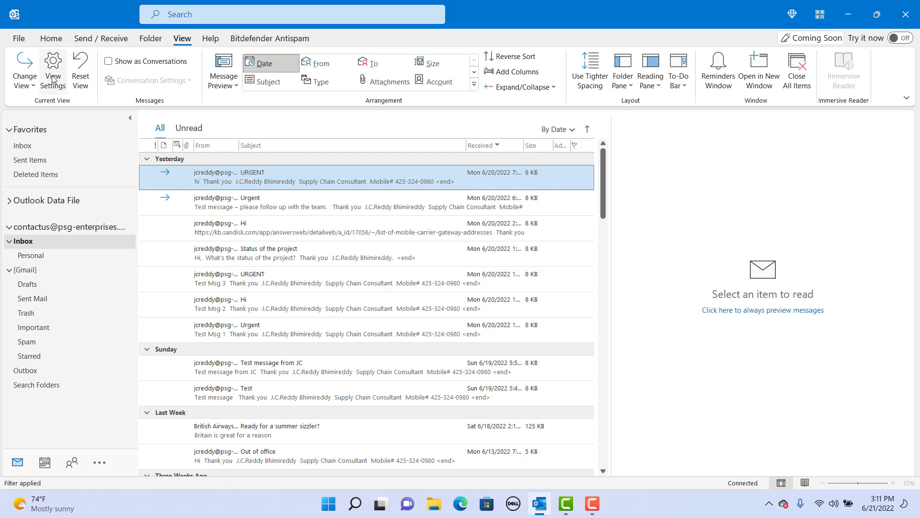
click(52, 69)
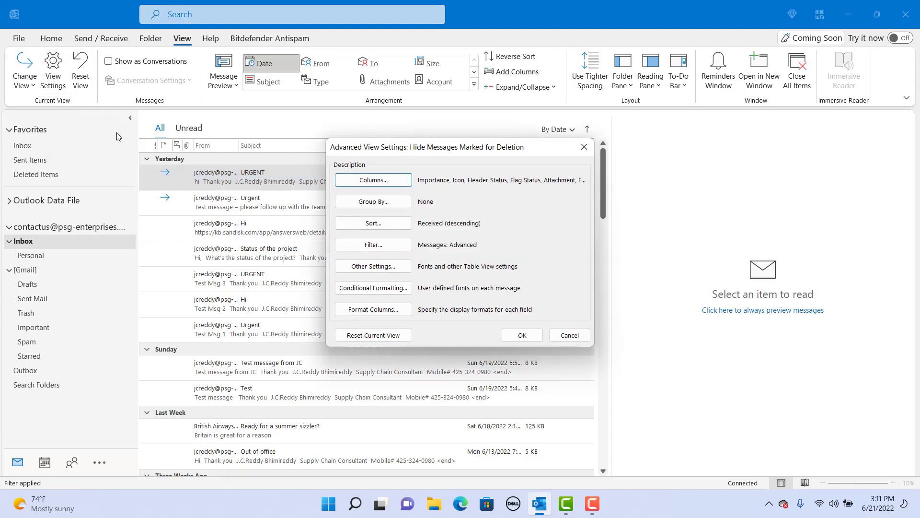
- Create a conditional formatting rule named 'Manager Email' for the inbox view
click(373, 288)
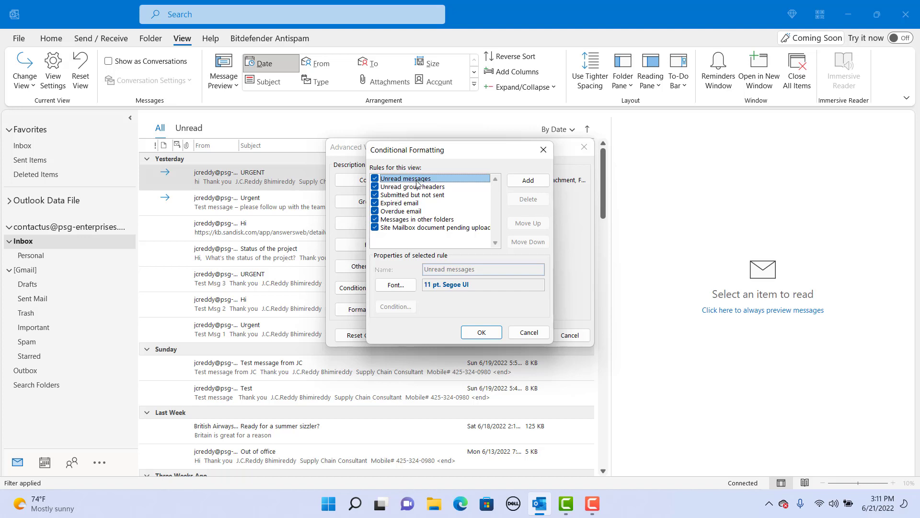
mouse_move(527, 180)
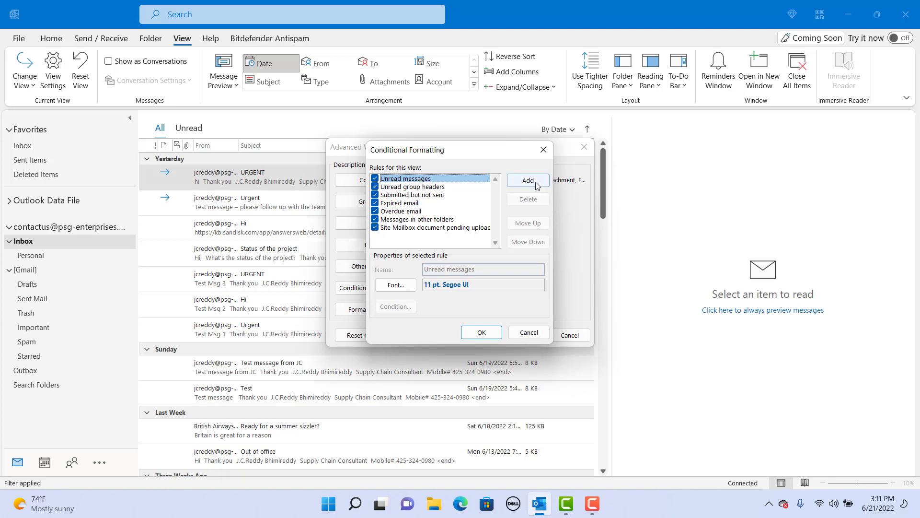
click(527, 180)
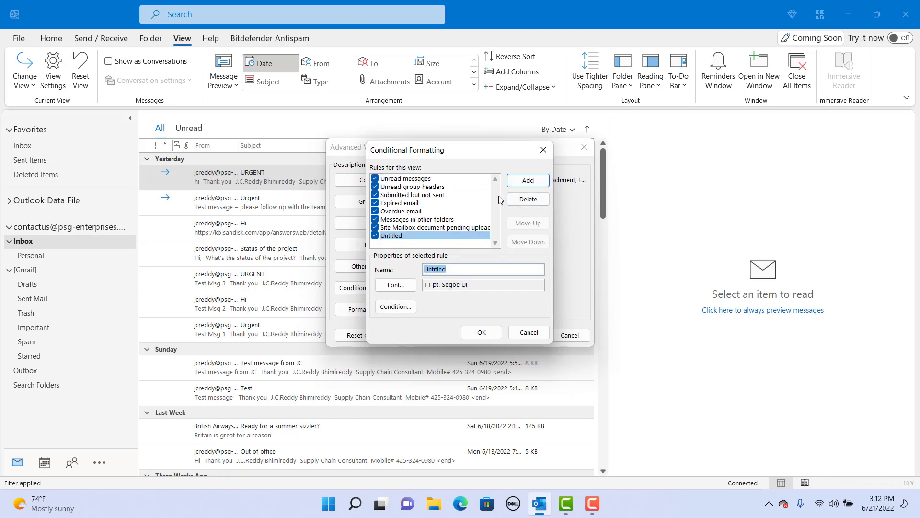
text(Manager Emails)
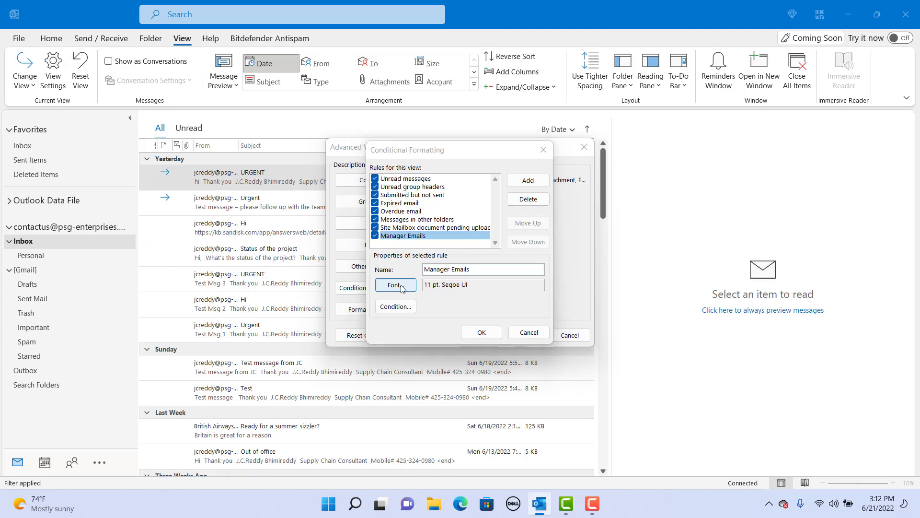
- Style the rule's font as italic, Big size, red colour and confirm
click(395, 284)
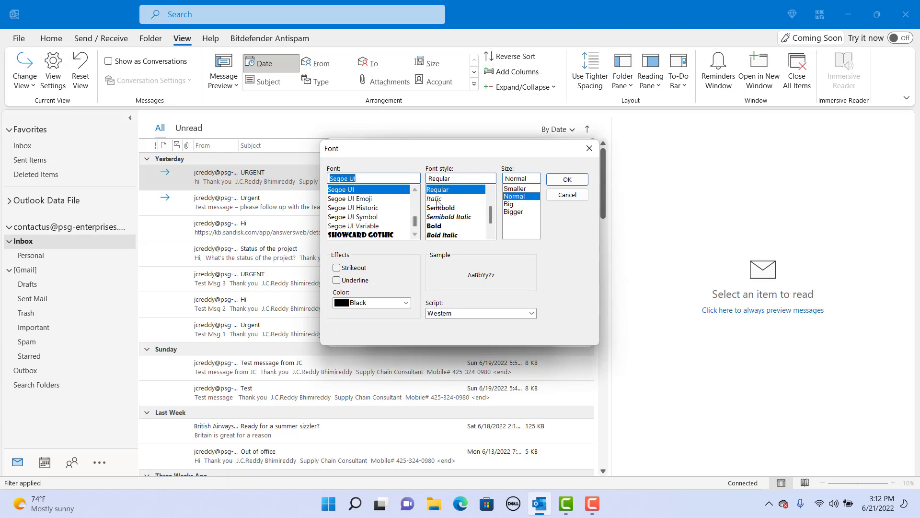
click(436, 198)
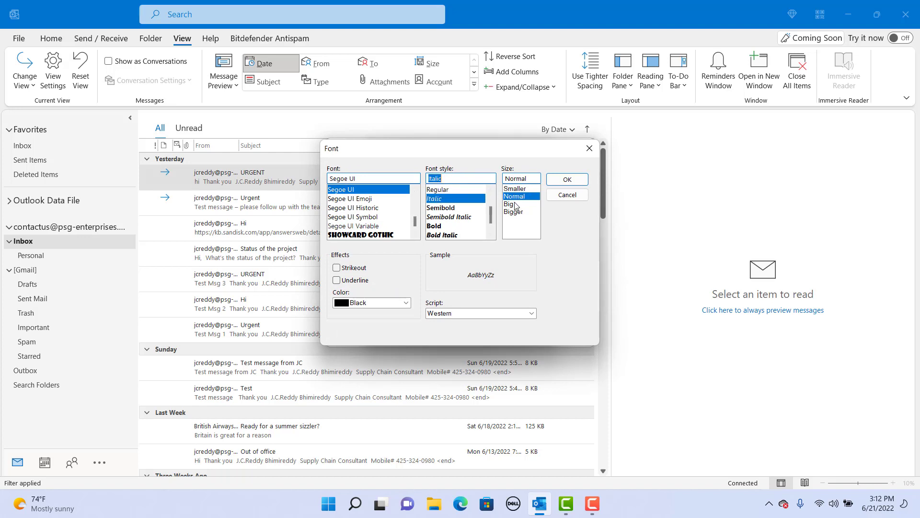
click(512, 203)
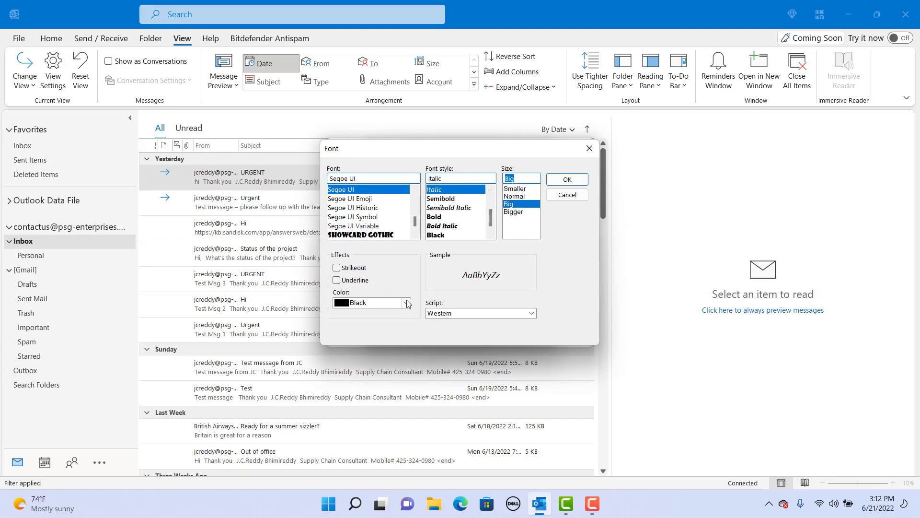
click(406, 301)
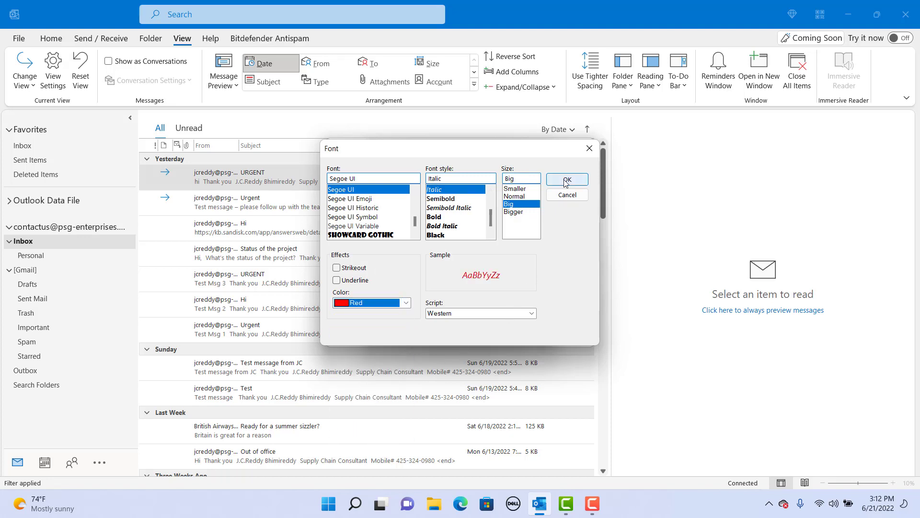
click(565, 179)
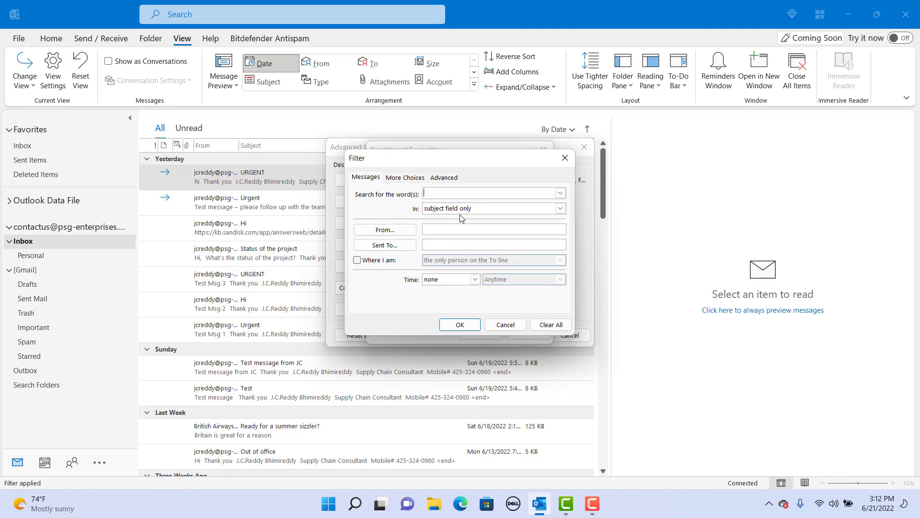
click(560, 208)
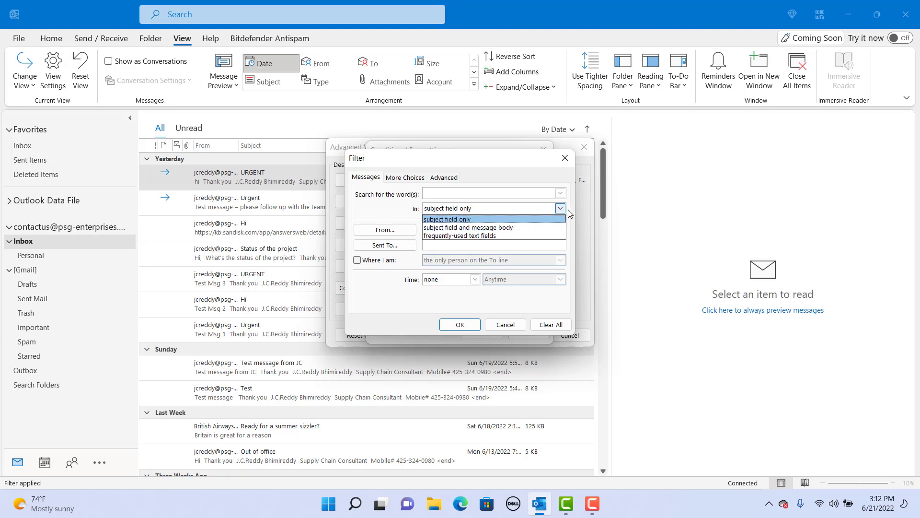
click(446, 219)
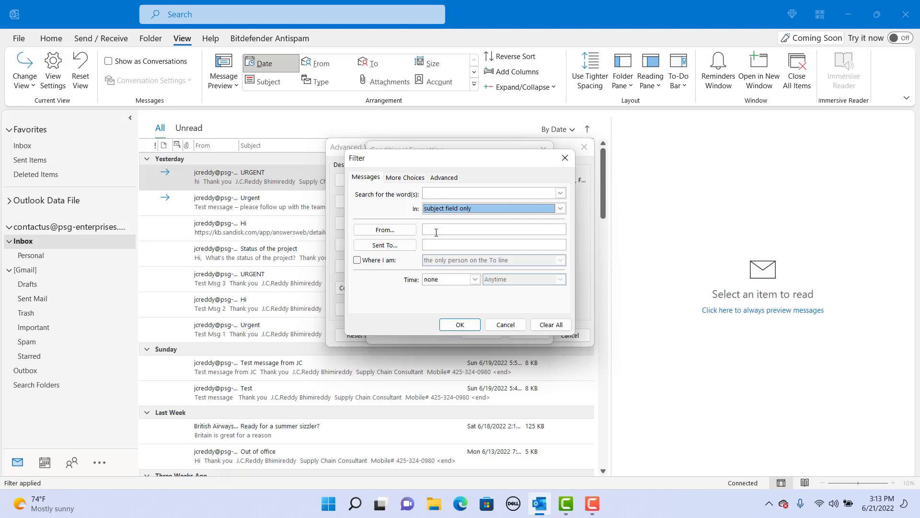
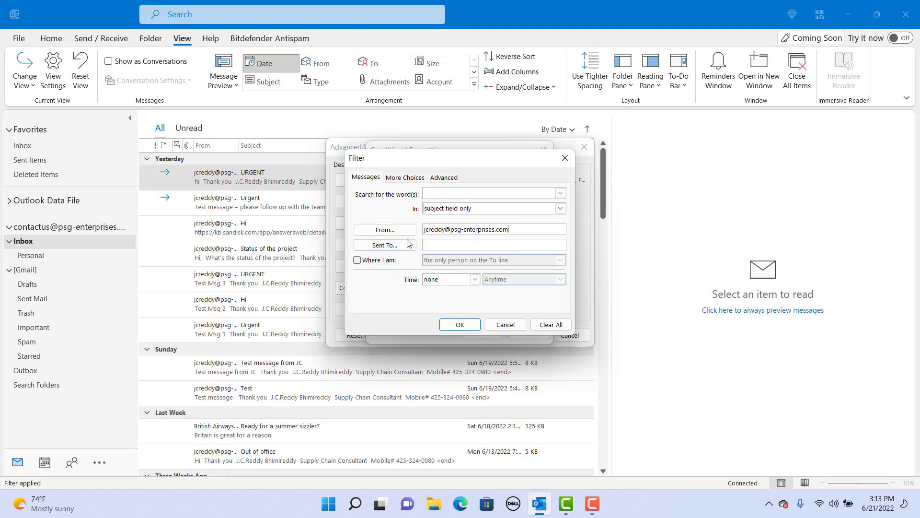
- Try the 'Where I am' recipient condition, then leave it unchecked and move to More Choices
click(358, 259)
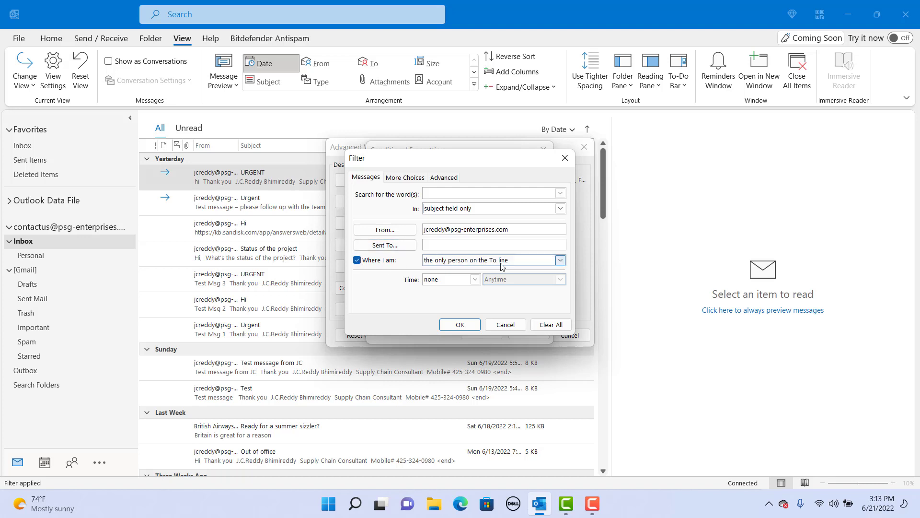
click(558, 260)
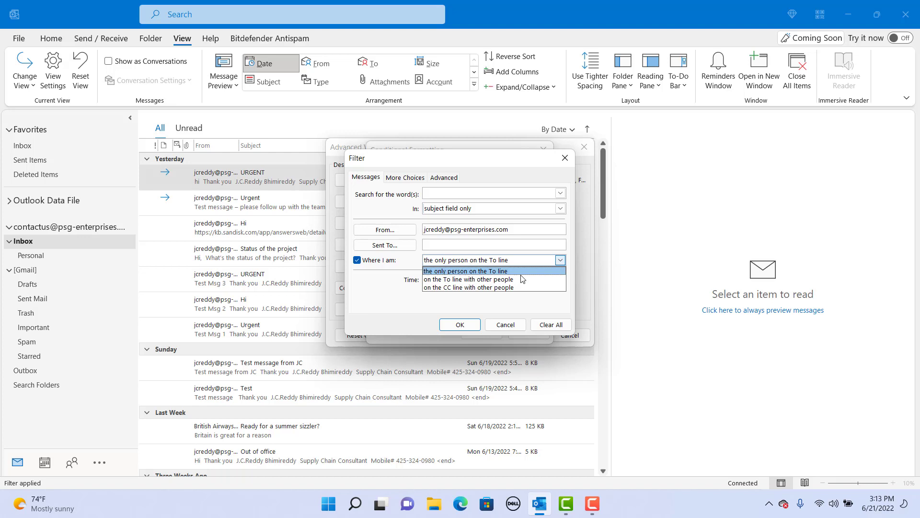
mouse_move(536, 265)
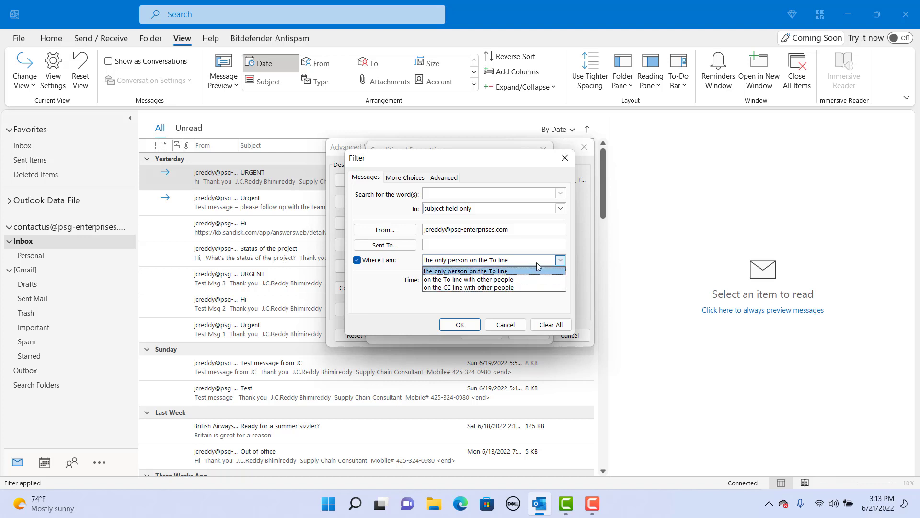
click(464, 271)
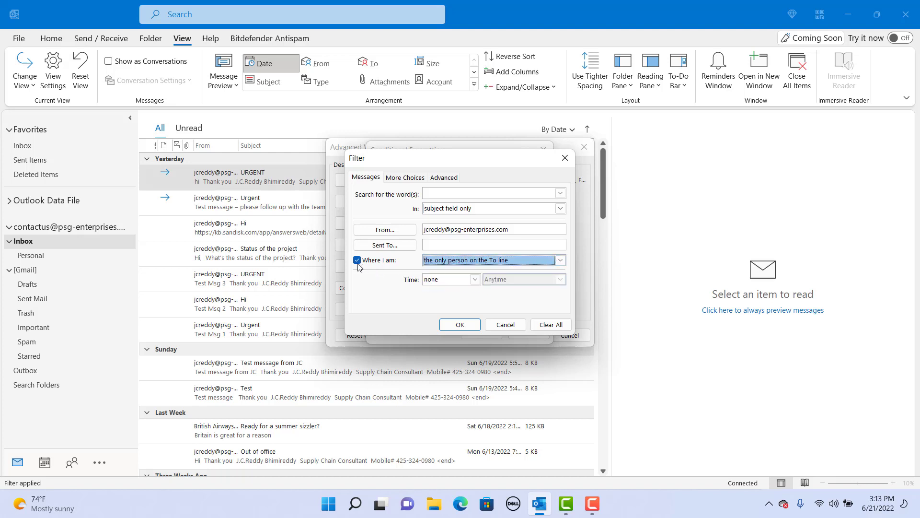
click(356, 260)
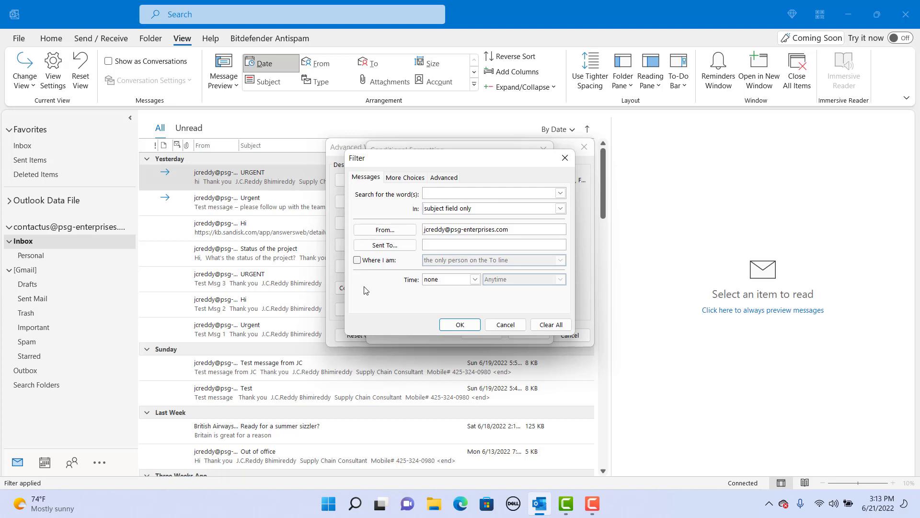
click(404, 178)
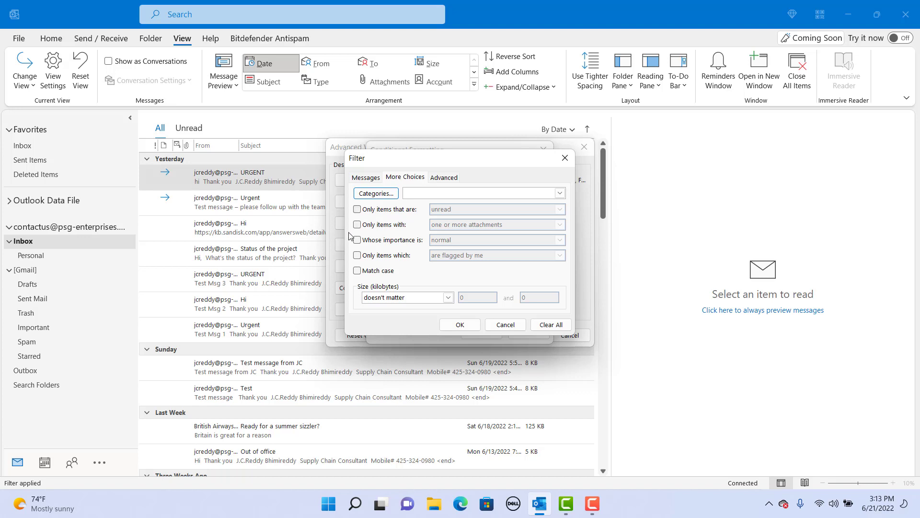
- On the Advanced filter tab, choose Cc from Address fields and list its condition choices
click(443, 177)
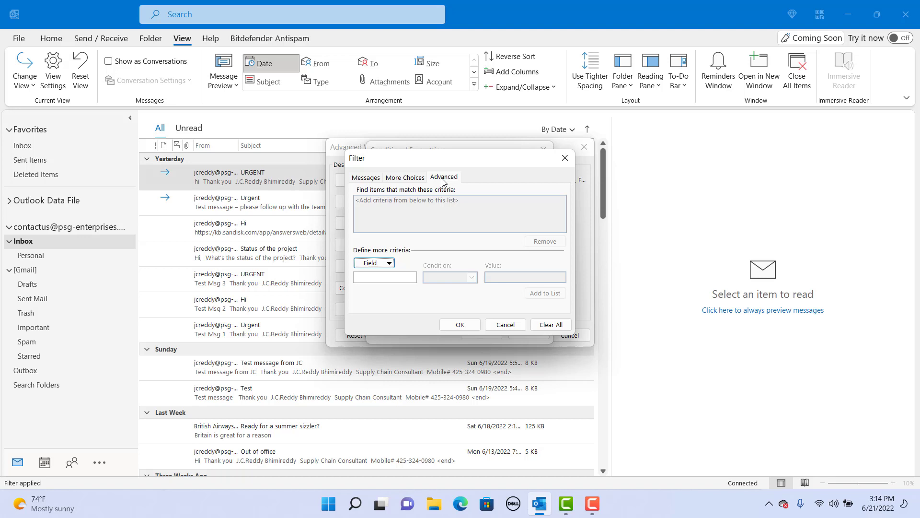
click(374, 263)
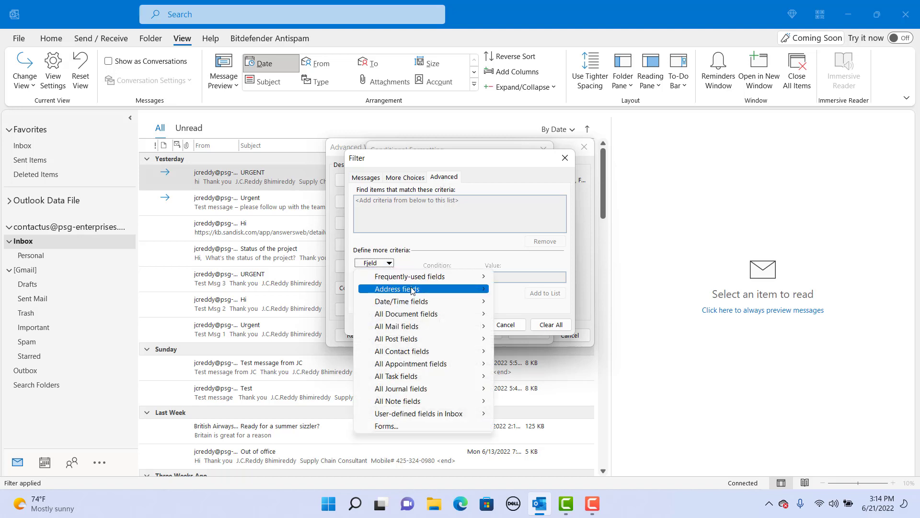
click(516, 300)
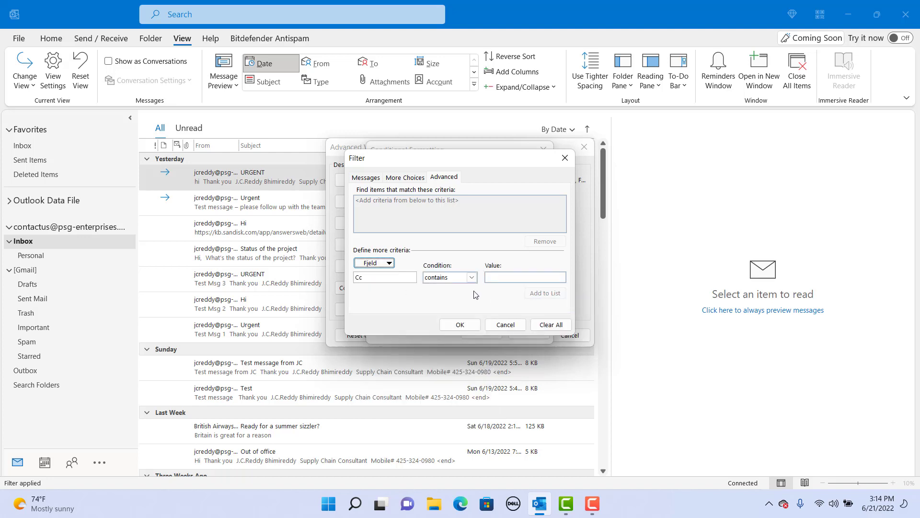
click(473, 277)
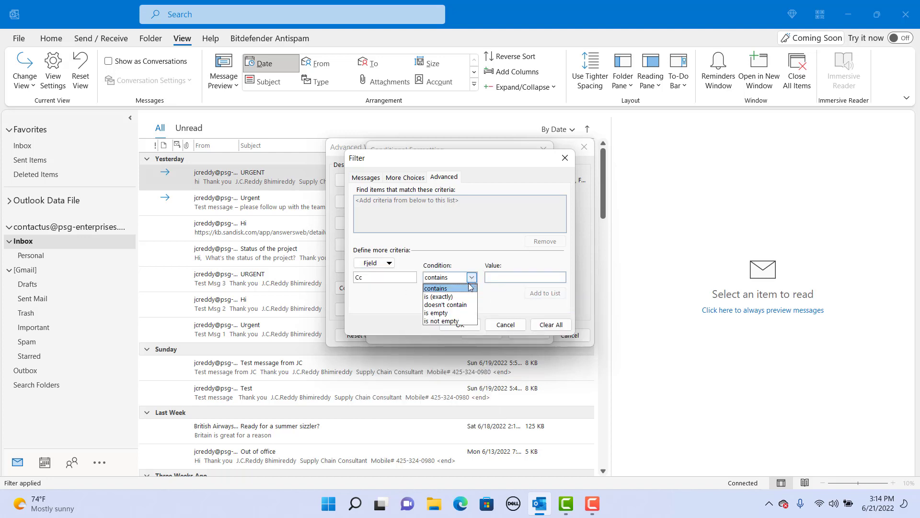
mouse_move(444, 296)
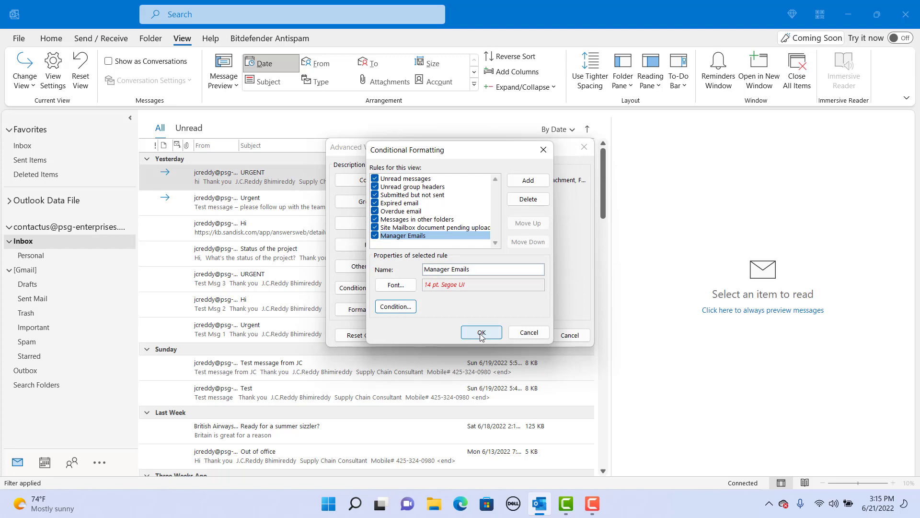
- Confirm the Manager Emails rule and apply the view settings to the inbox
click(481, 332)
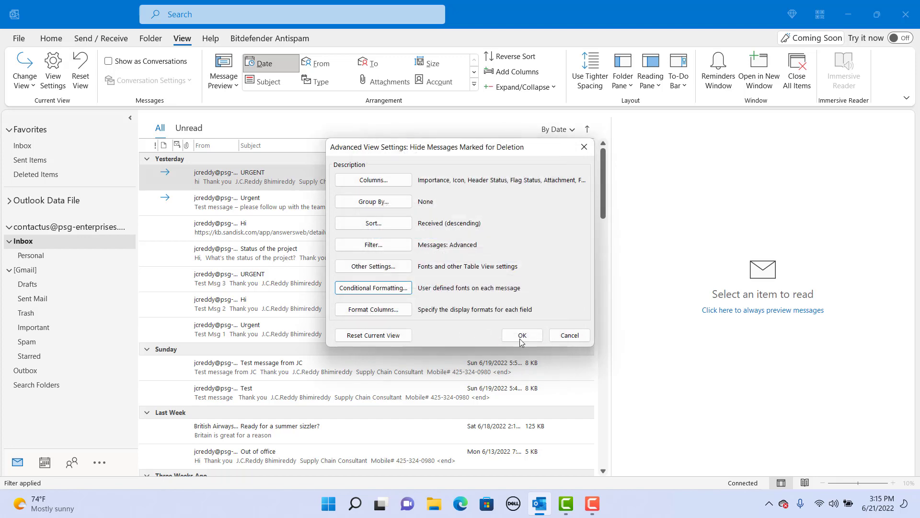
click(522, 336)
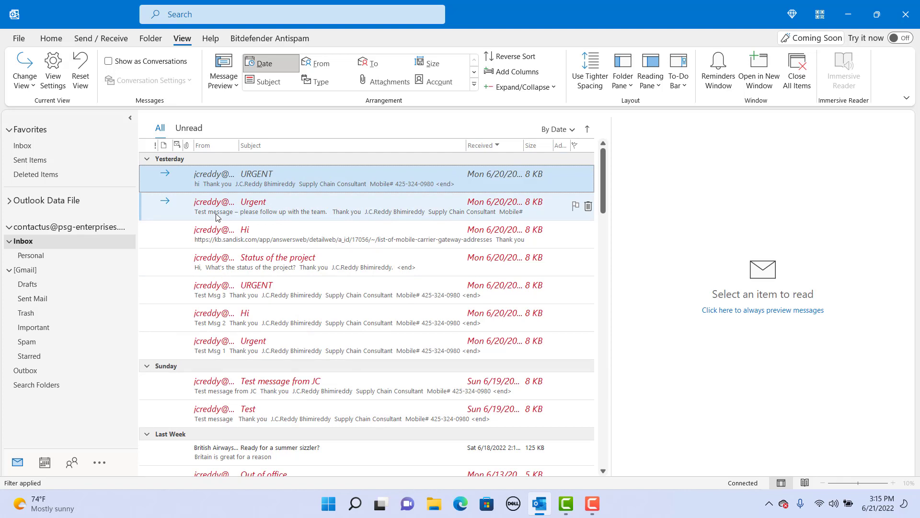
mouse_move(231, 302)
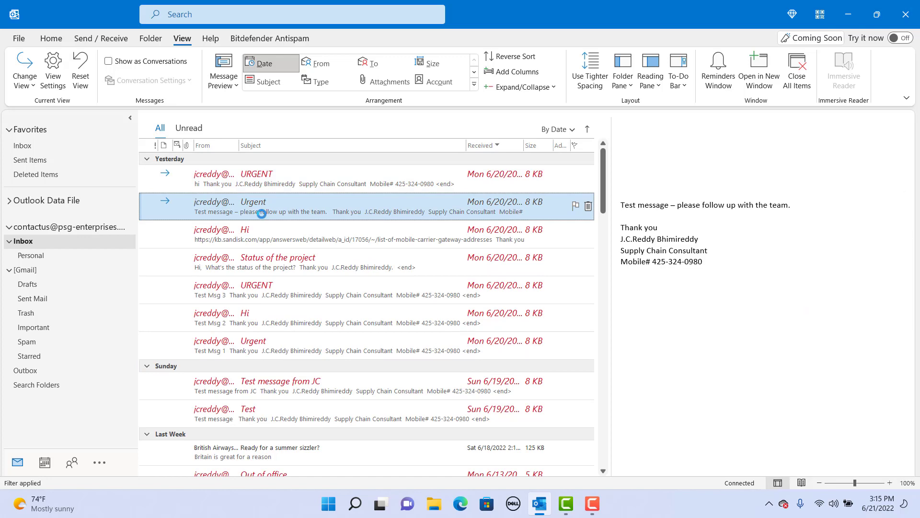
- View the Urgent message in its own window, close it, then preview the Hi message
double_click(252, 206)
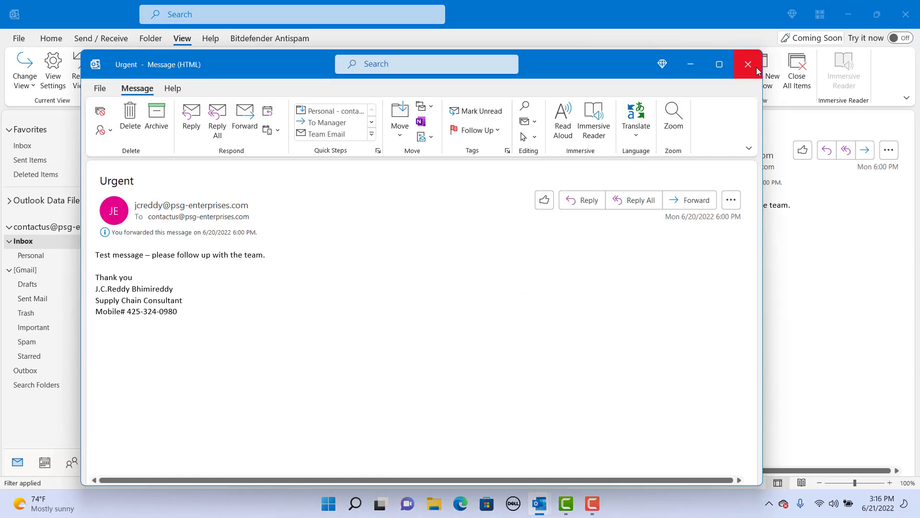
click(747, 64)
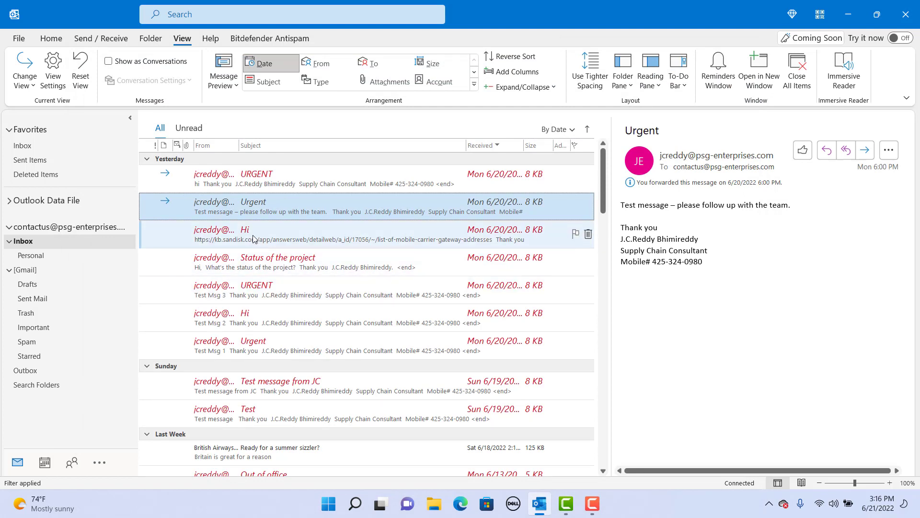
click(264, 233)
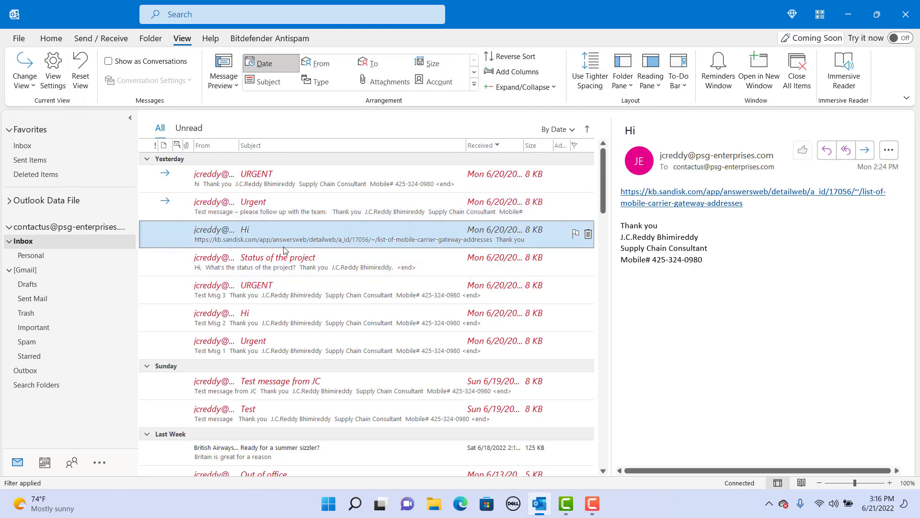